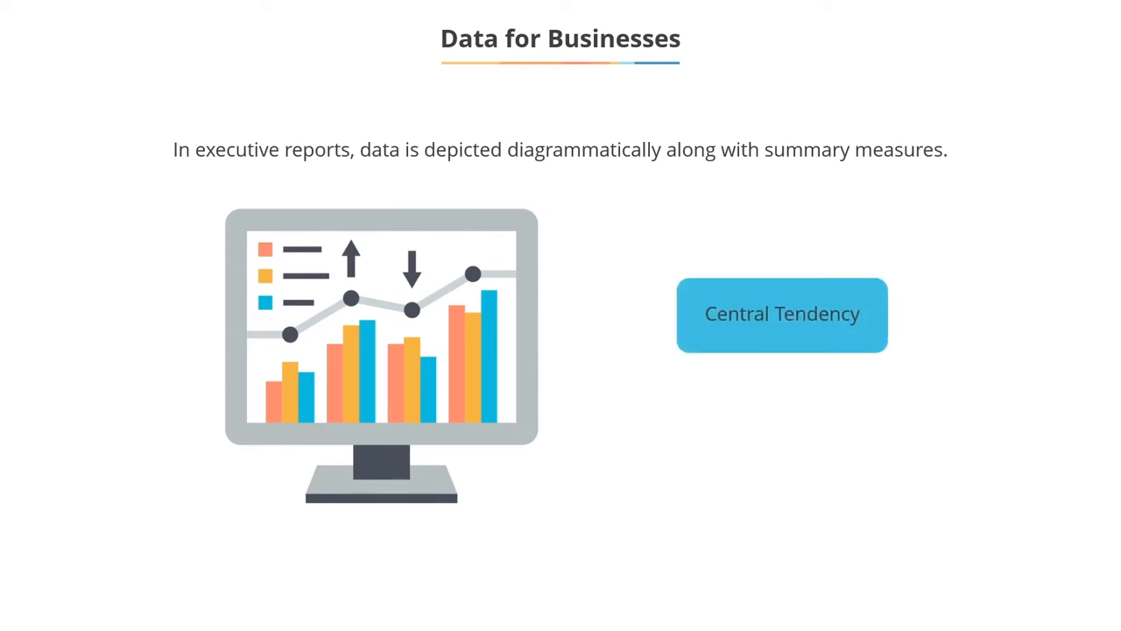
click(781, 314)
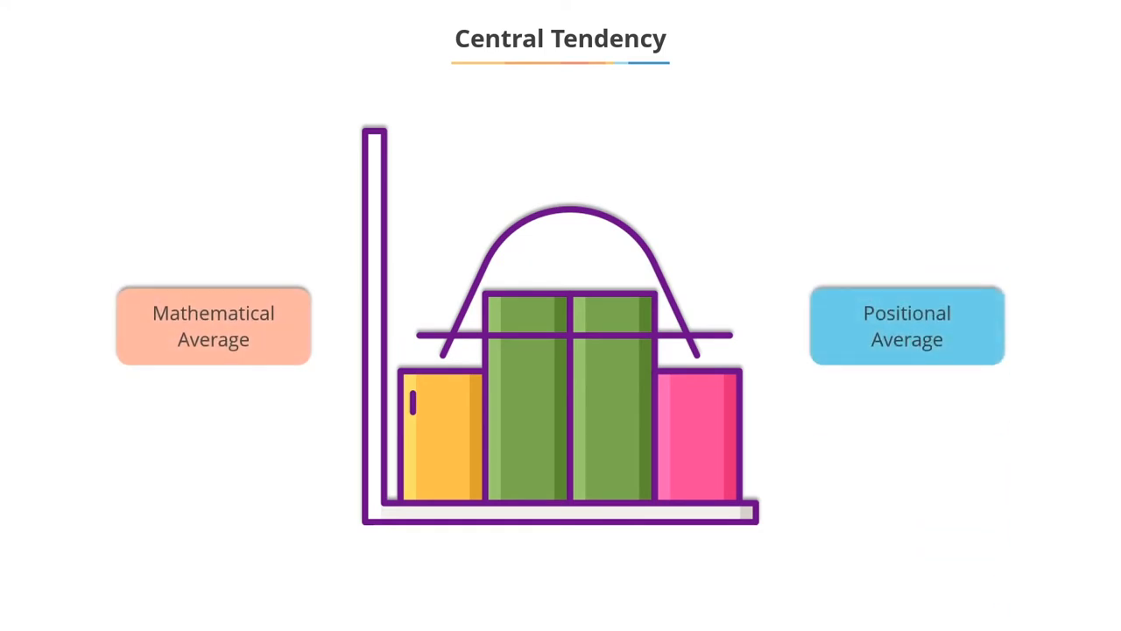
click(214, 325)
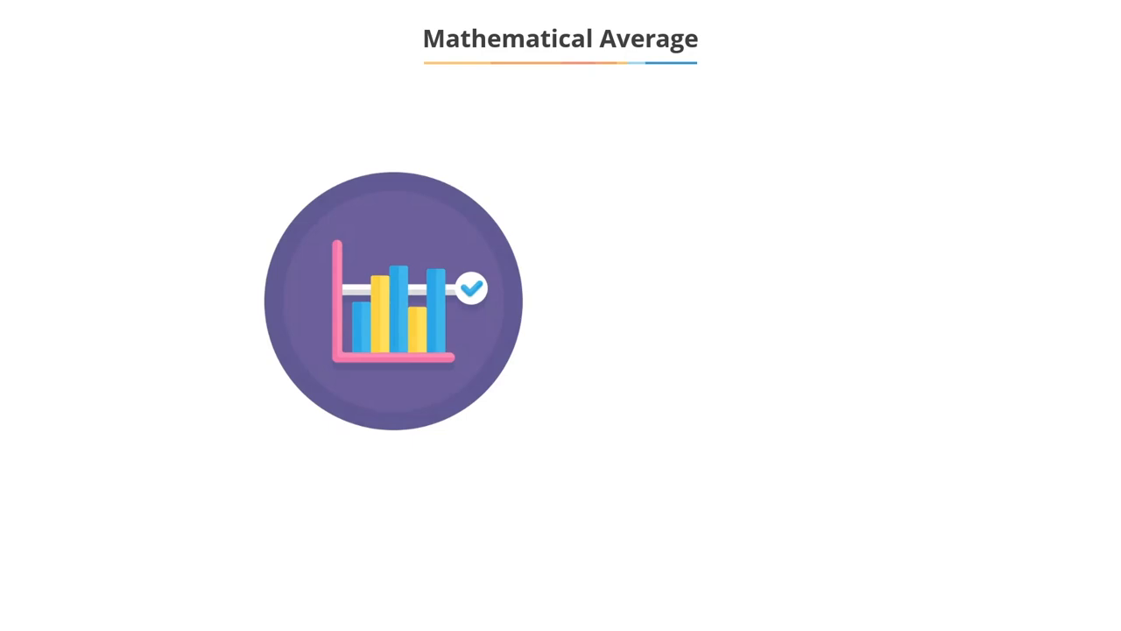